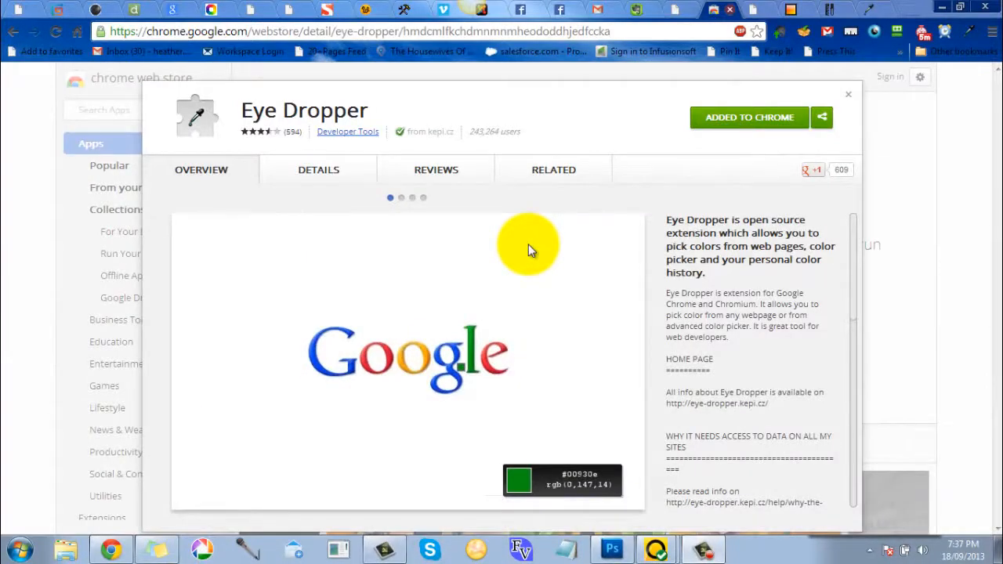
pyautogui.moveTo(639, 179)
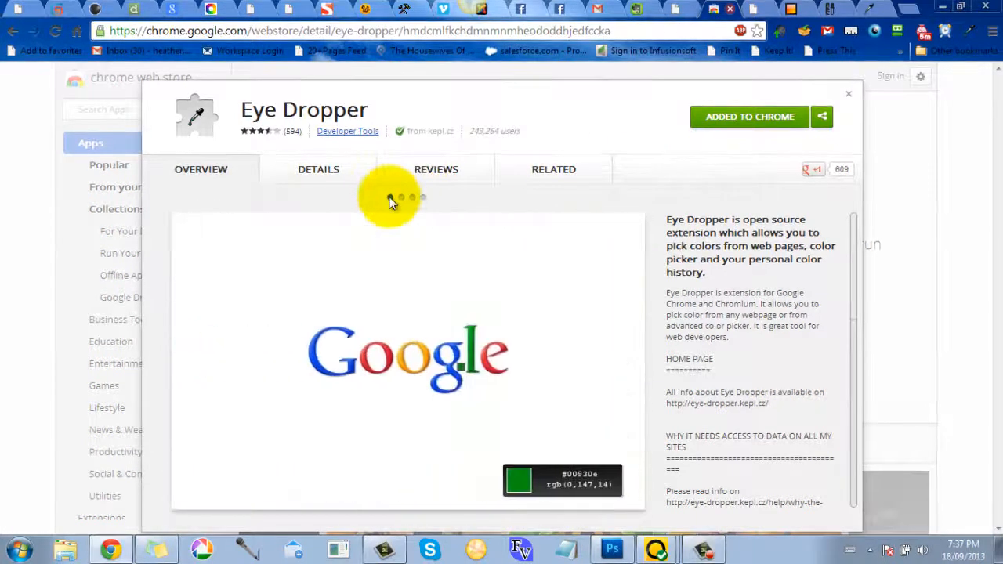
pyautogui.moveTo(623, 165)
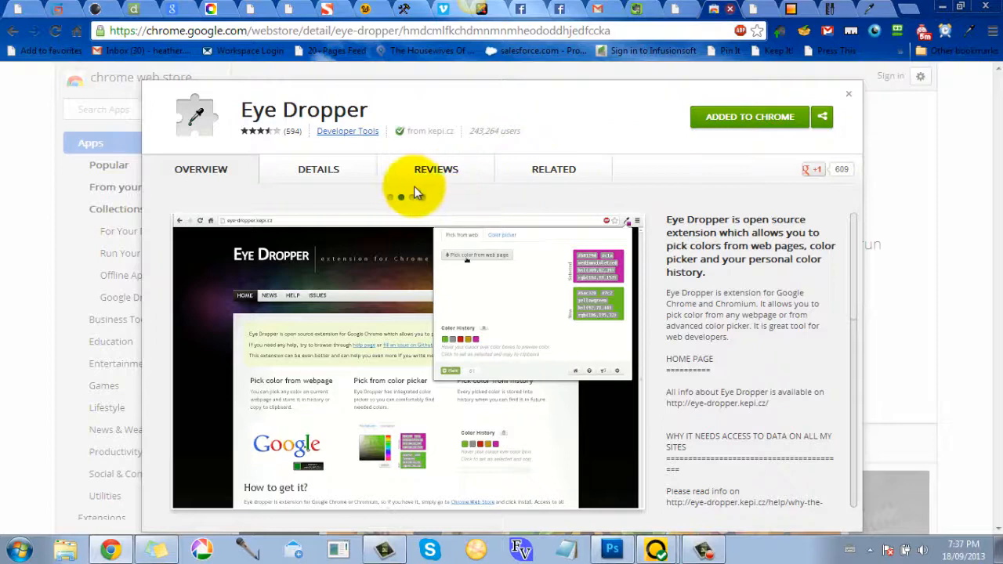
pyautogui.moveTo(474, 198)
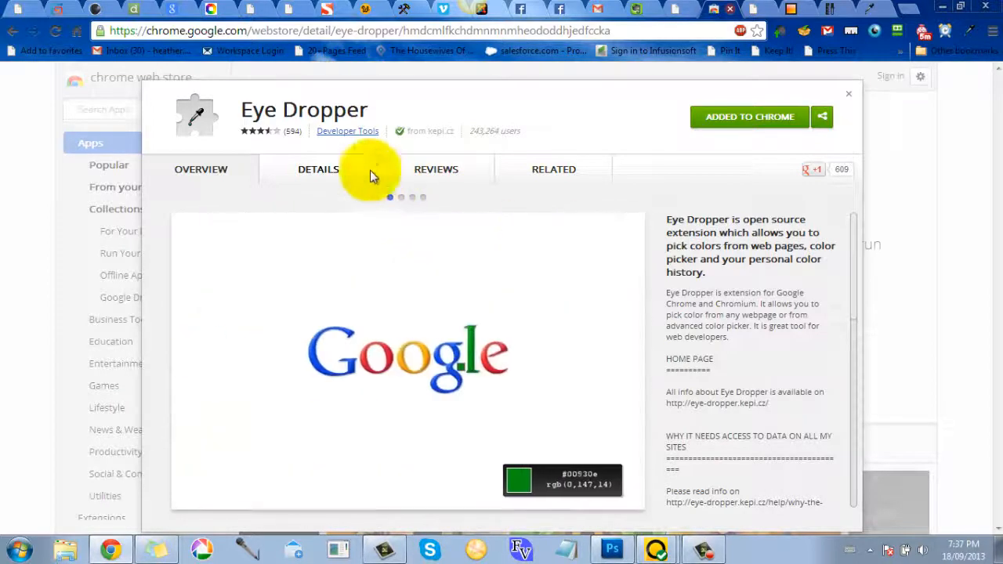
pyautogui.moveTo(446, 107)
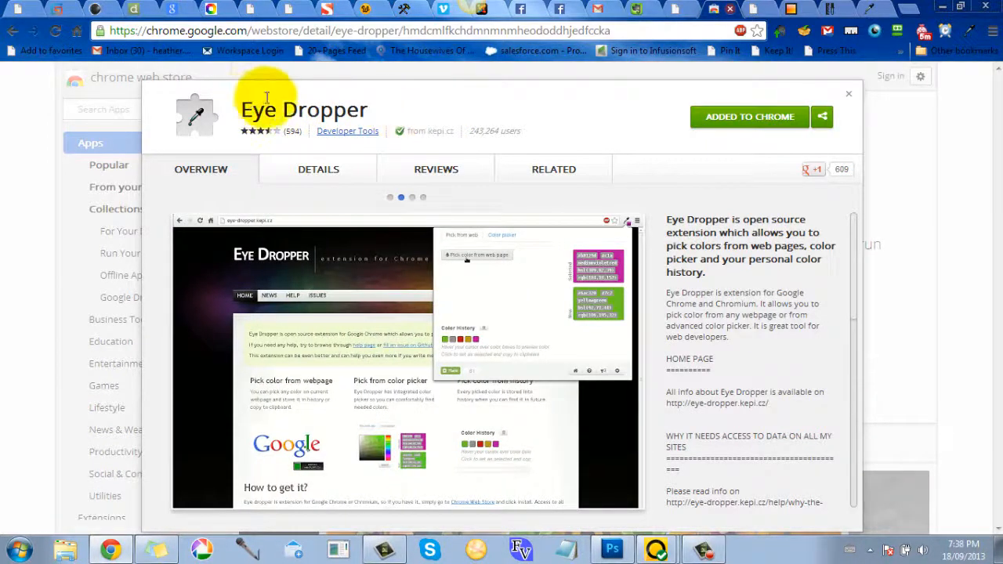
pyautogui.moveTo(138, 89)
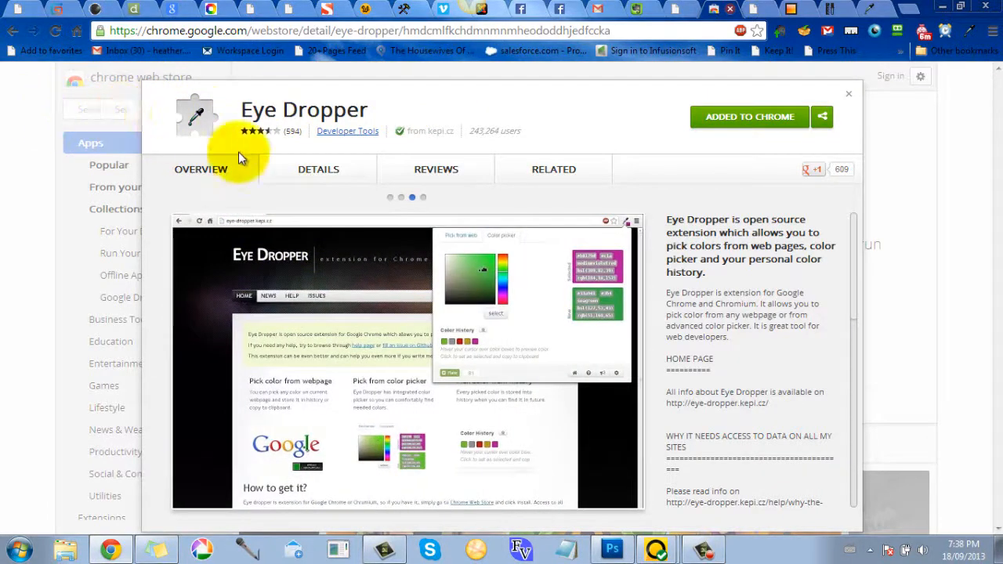
pyautogui.moveTo(457, 202)
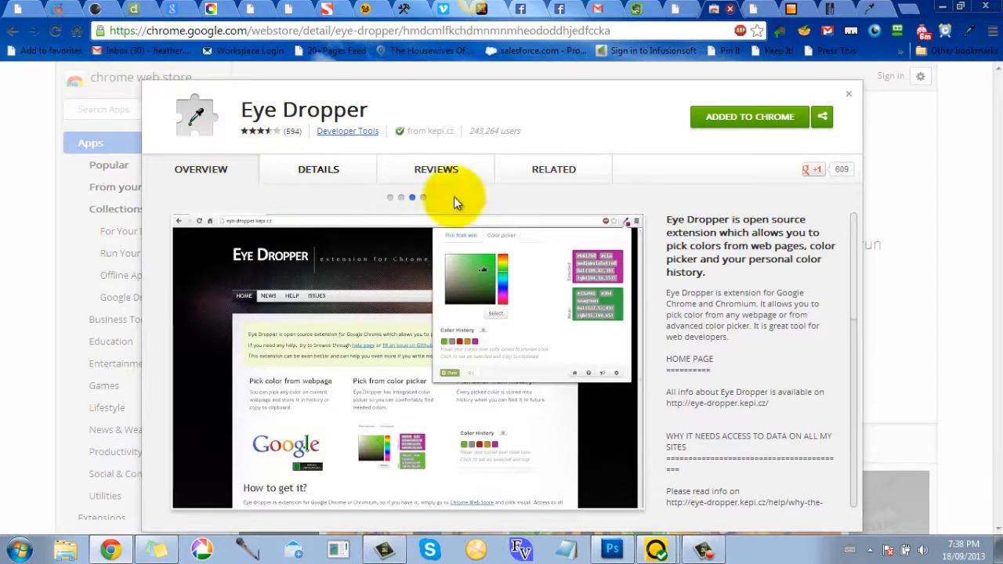
pyautogui.moveTo(744, 125)
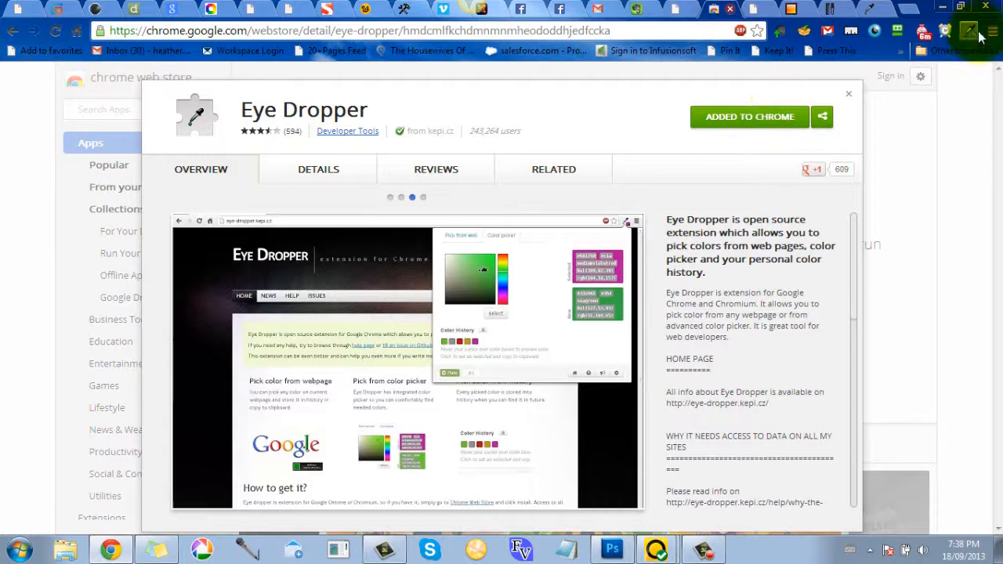
pyautogui.moveTo(968, 30)
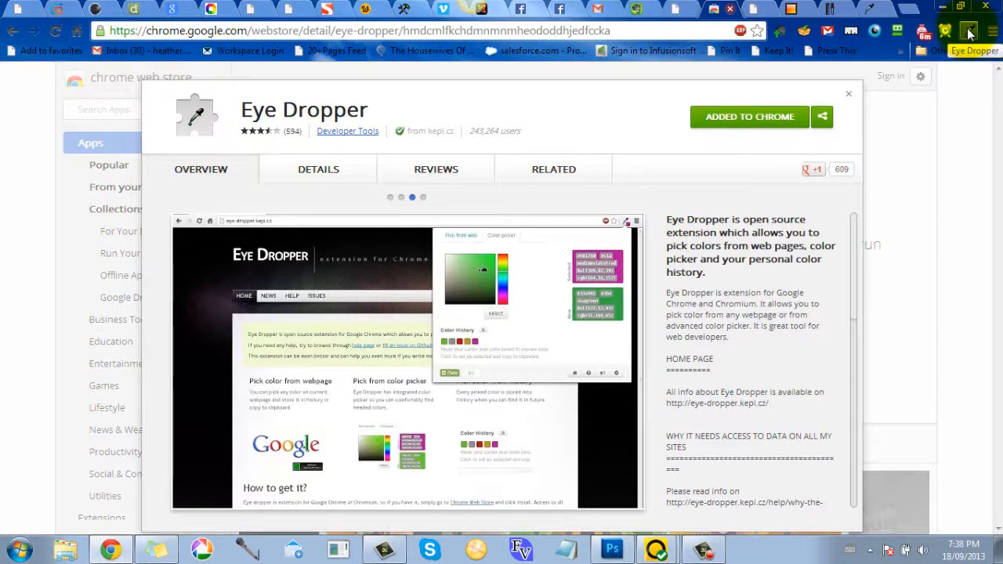
# Bring up the superhero image and start Eye Dropper's web-page colour sampling on it.
pyautogui.click(423, 198)
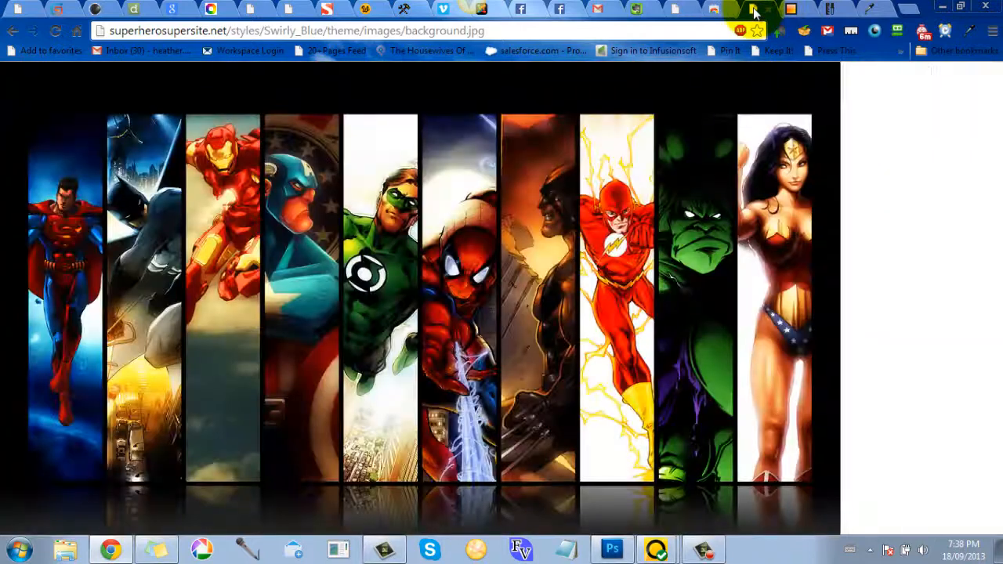
pyautogui.moveTo(972, 144)
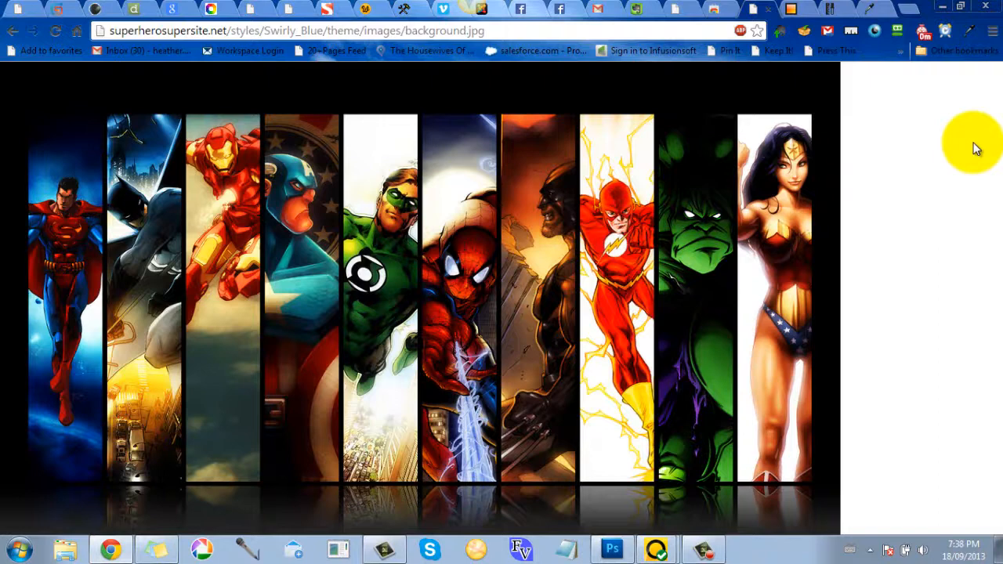
pyautogui.moveTo(969, 119)
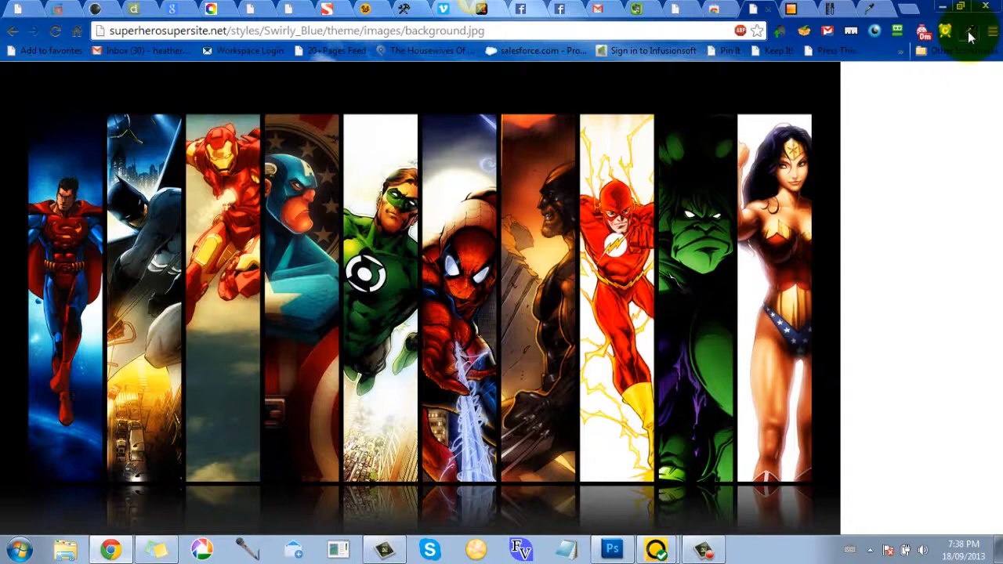
pyautogui.click(968, 32)
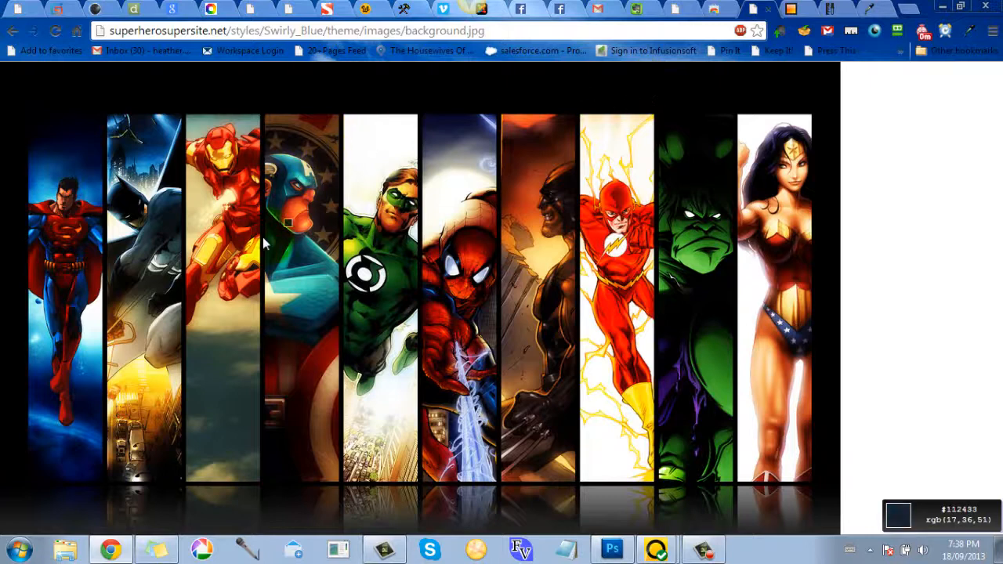
pyautogui.moveTo(242, 184)
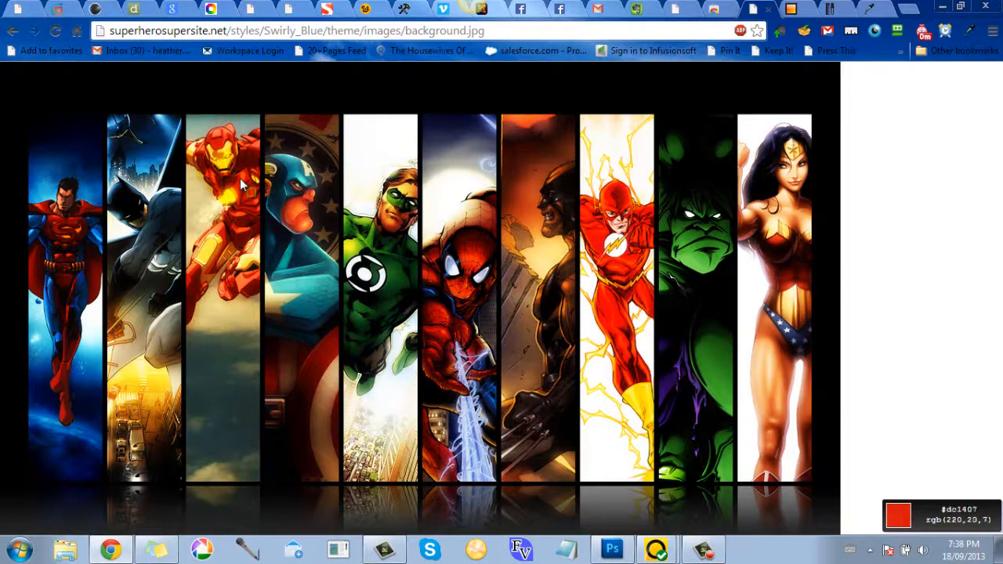
pyautogui.moveTo(219, 143)
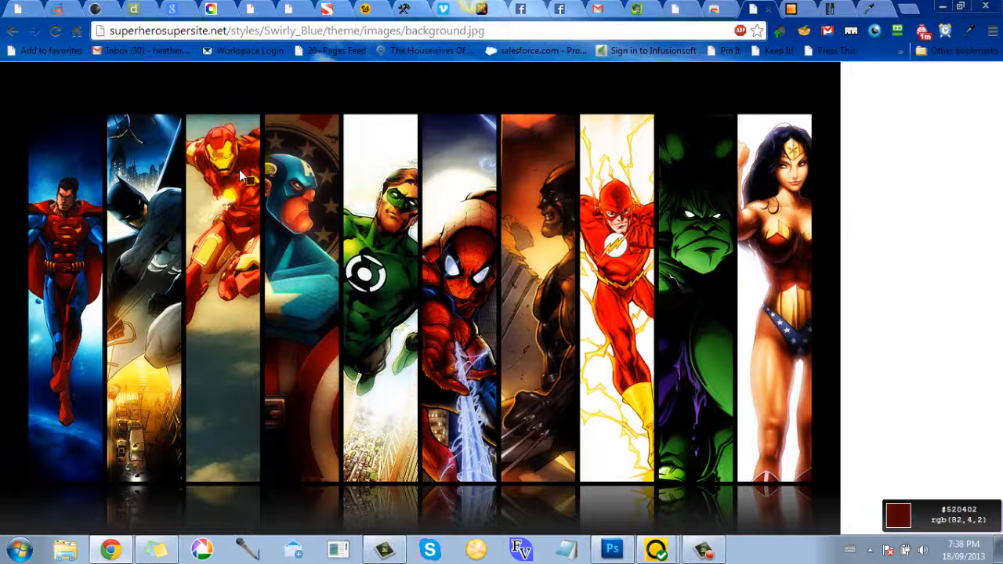
pyautogui.moveTo(232, 169)
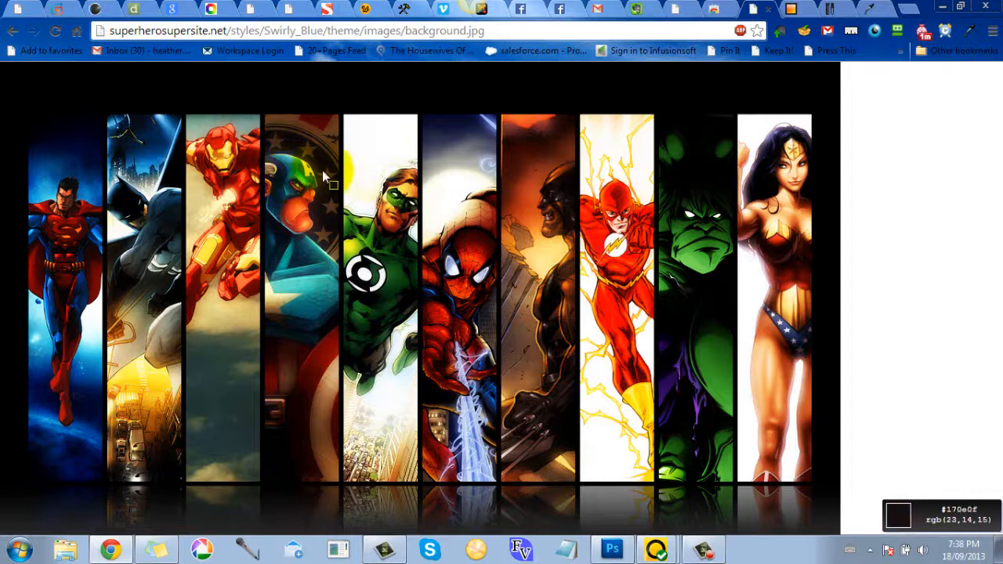
pyautogui.moveTo(392, 203)
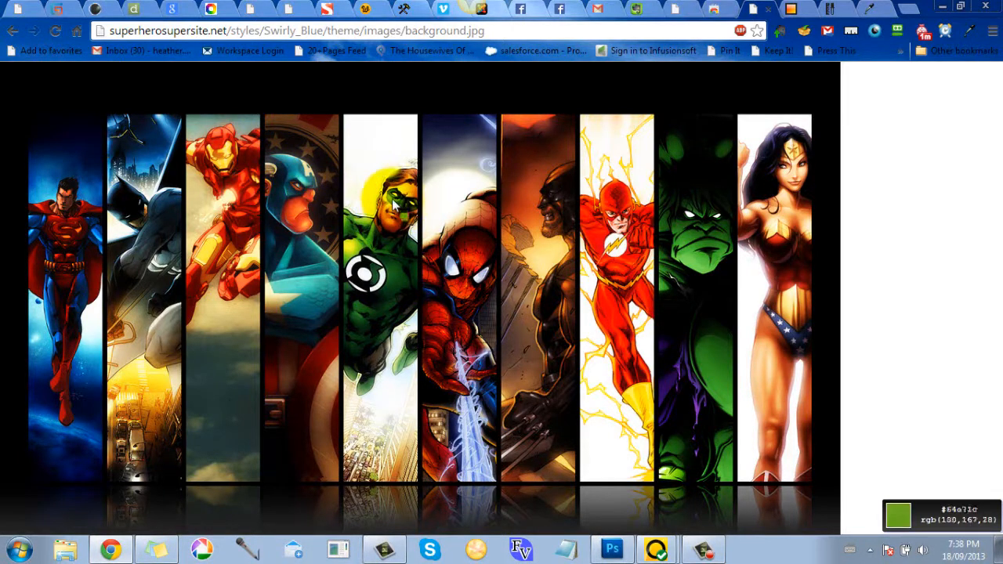
pyautogui.moveTo(395, 274)
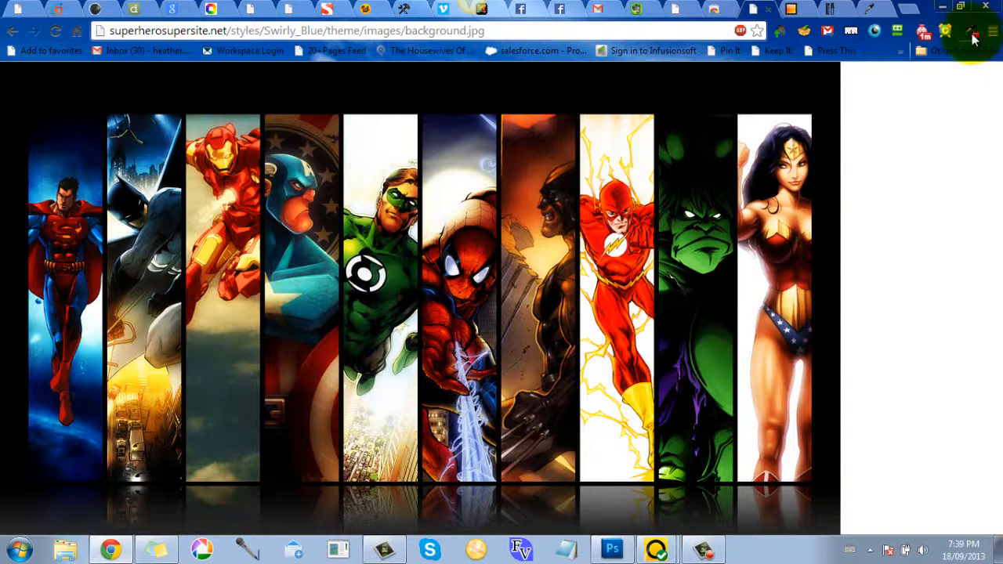
# Show the picked firebrick red #bc0300 as the selected colour in the Eye Dropper panel.
pyautogui.click(969, 31)
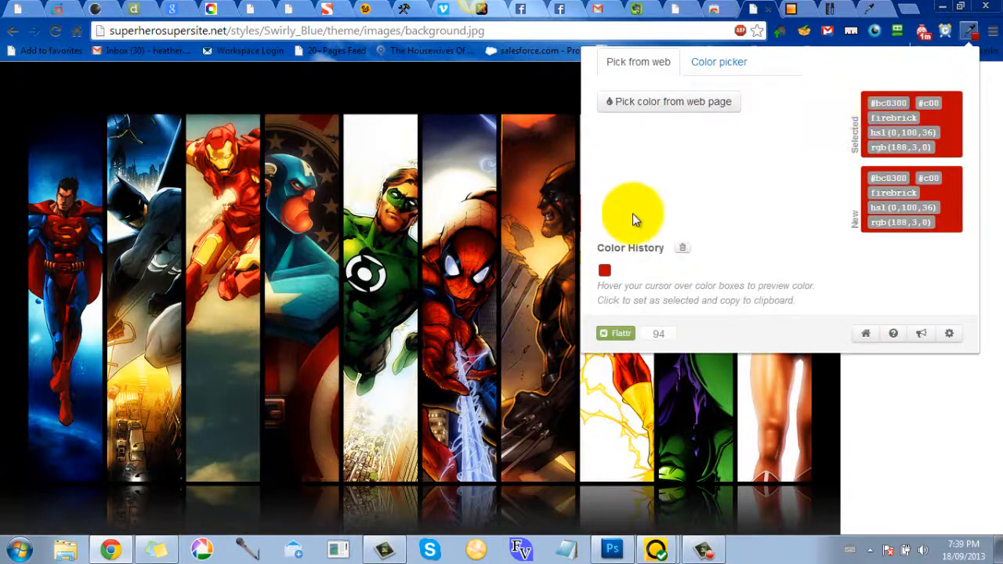
pyautogui.moveTo(604, 269)
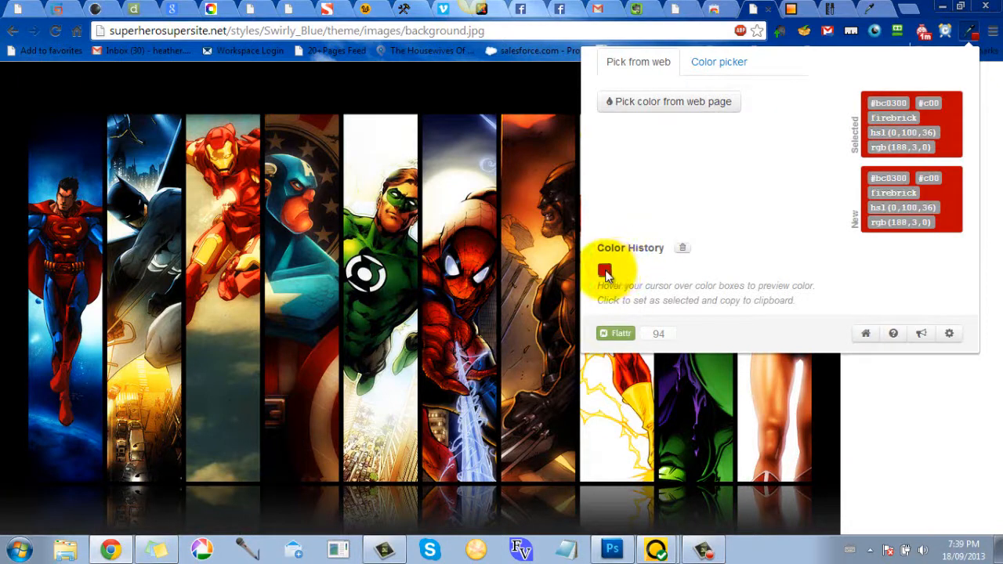
pyautogui.moveTo(604, 269)
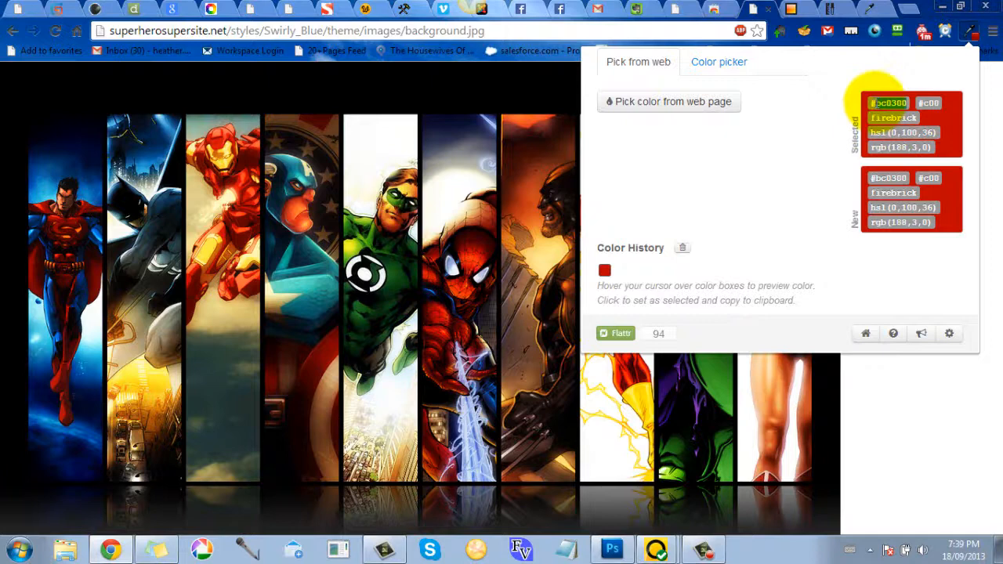
pyautogui.moveTo(797, 207)
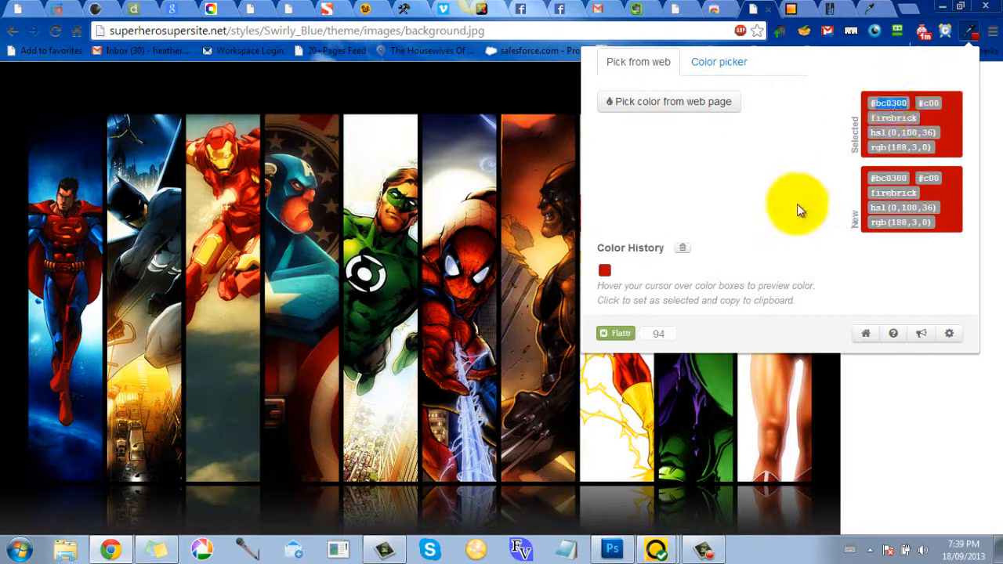
pyautogui.moveTo(614, 478)
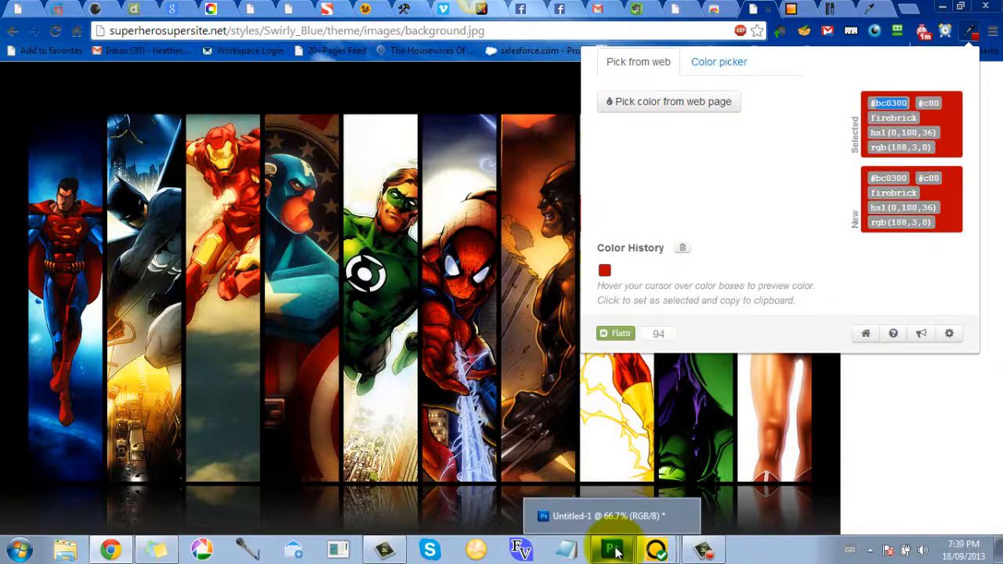
# Set Photoshop's foreground colour to the pasted red #bc0300 and confirm it.
pyautogui.click(612, 548)
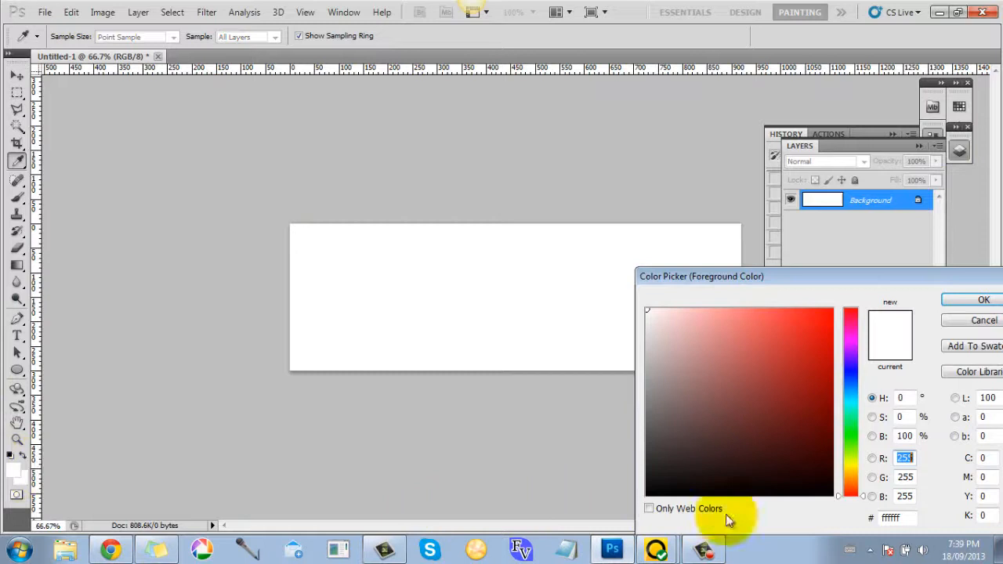
pyautogui.moveTo(702, 276); pyautogui.dragTo(654, 207)
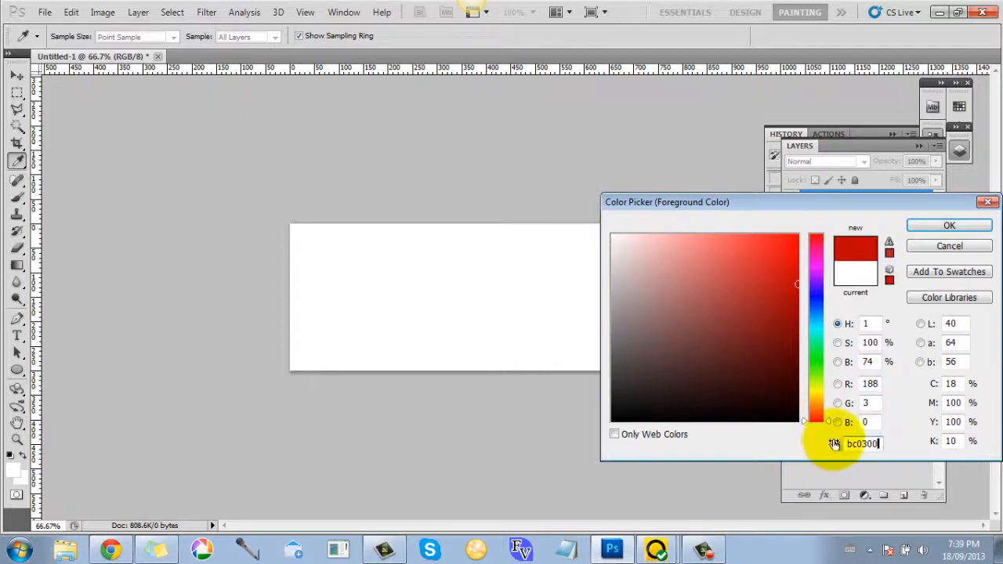
pyautogui.moveTo(896, 426)
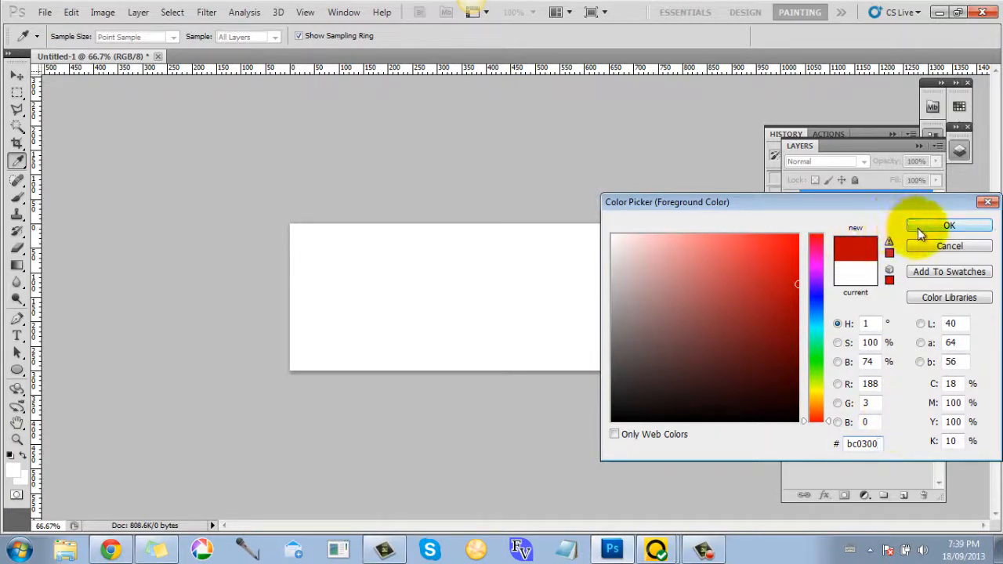
pyautogui.click(948, 226)
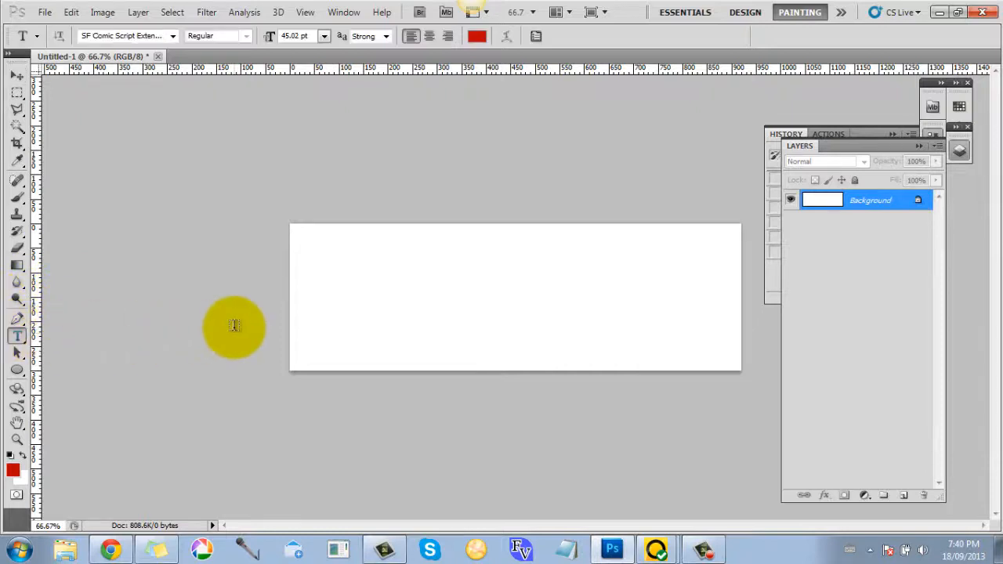
# Add the word BOOM in red on a new text layer, then return to Chrome.
pyautogui.click(354, 321)
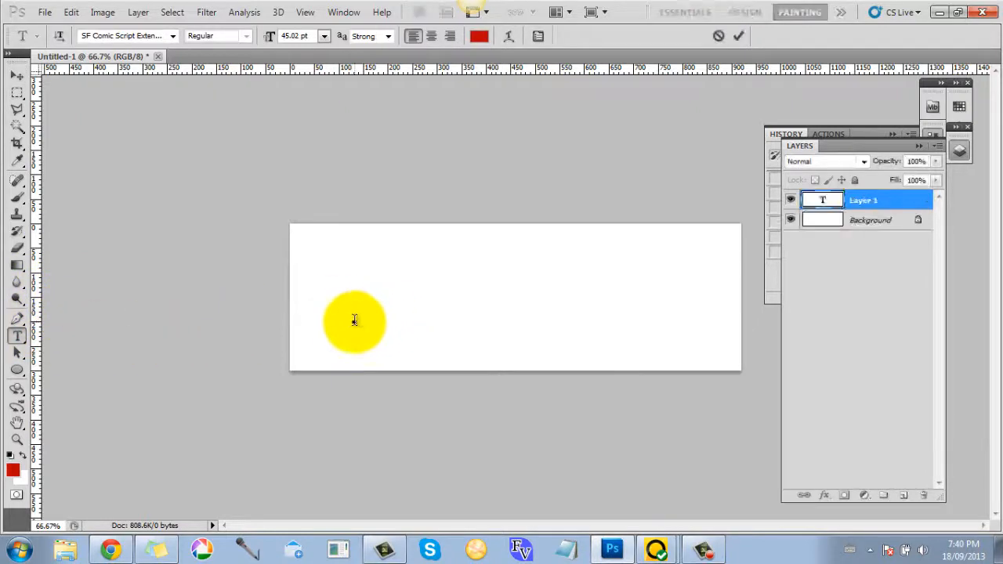
pyautogui.write('BOOM')
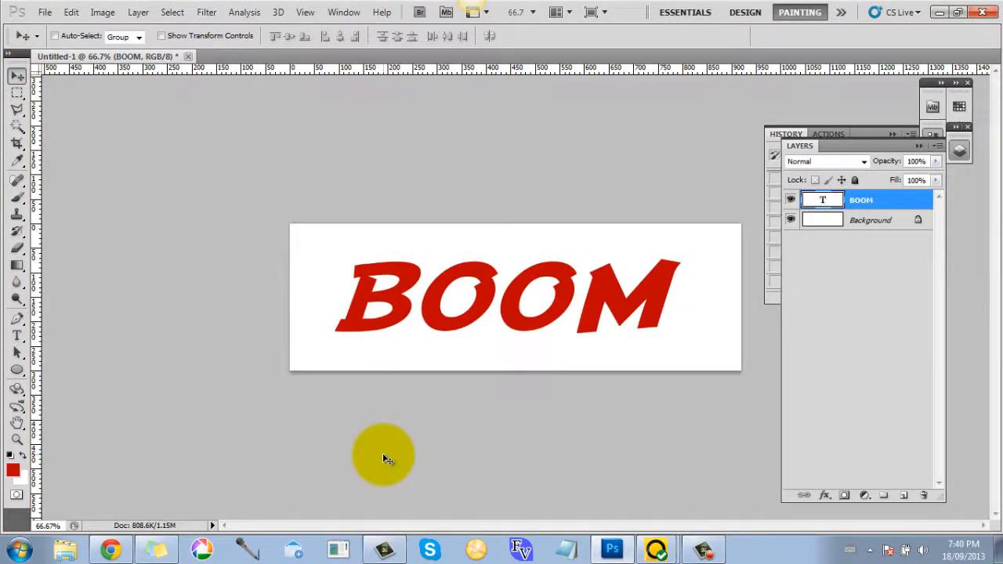
pyautogui.click(110, 548)
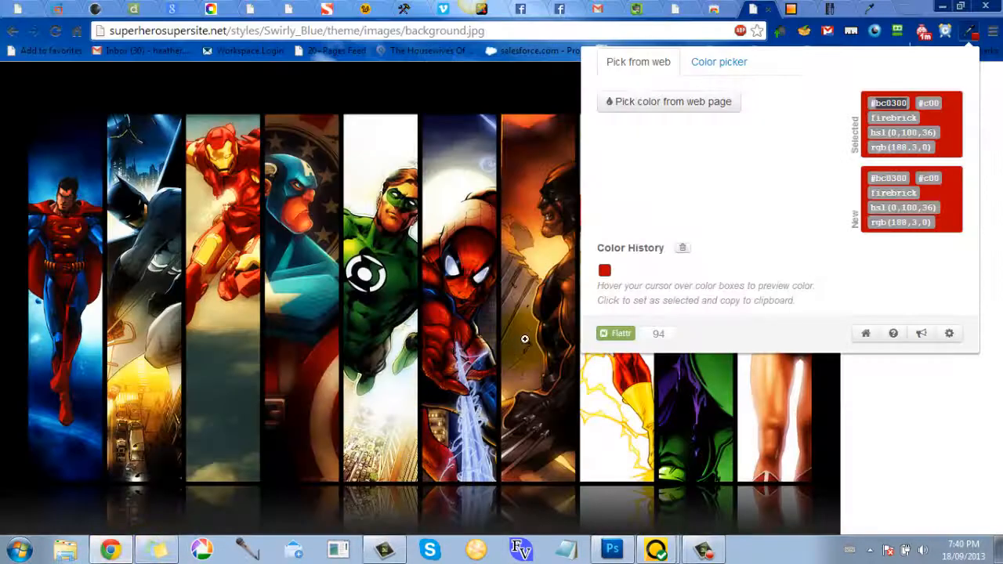
pyautogui.moveTo(627, 61)
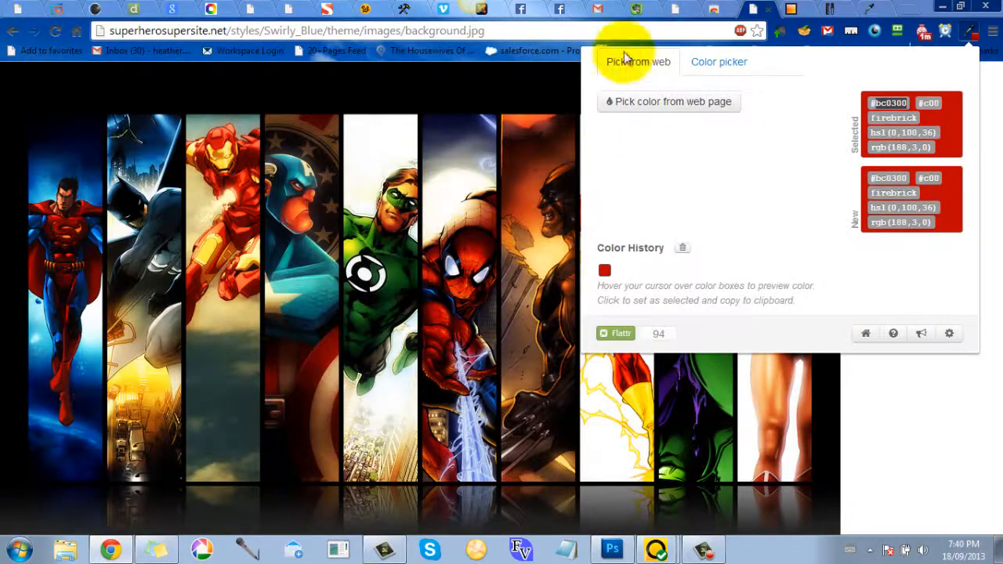
pyautogui.moveTo(481, 90)
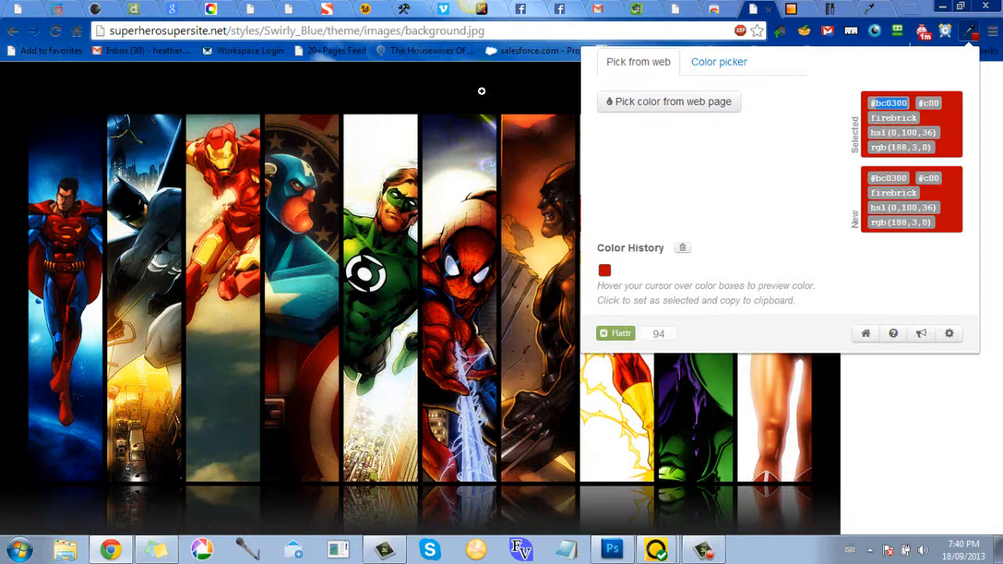